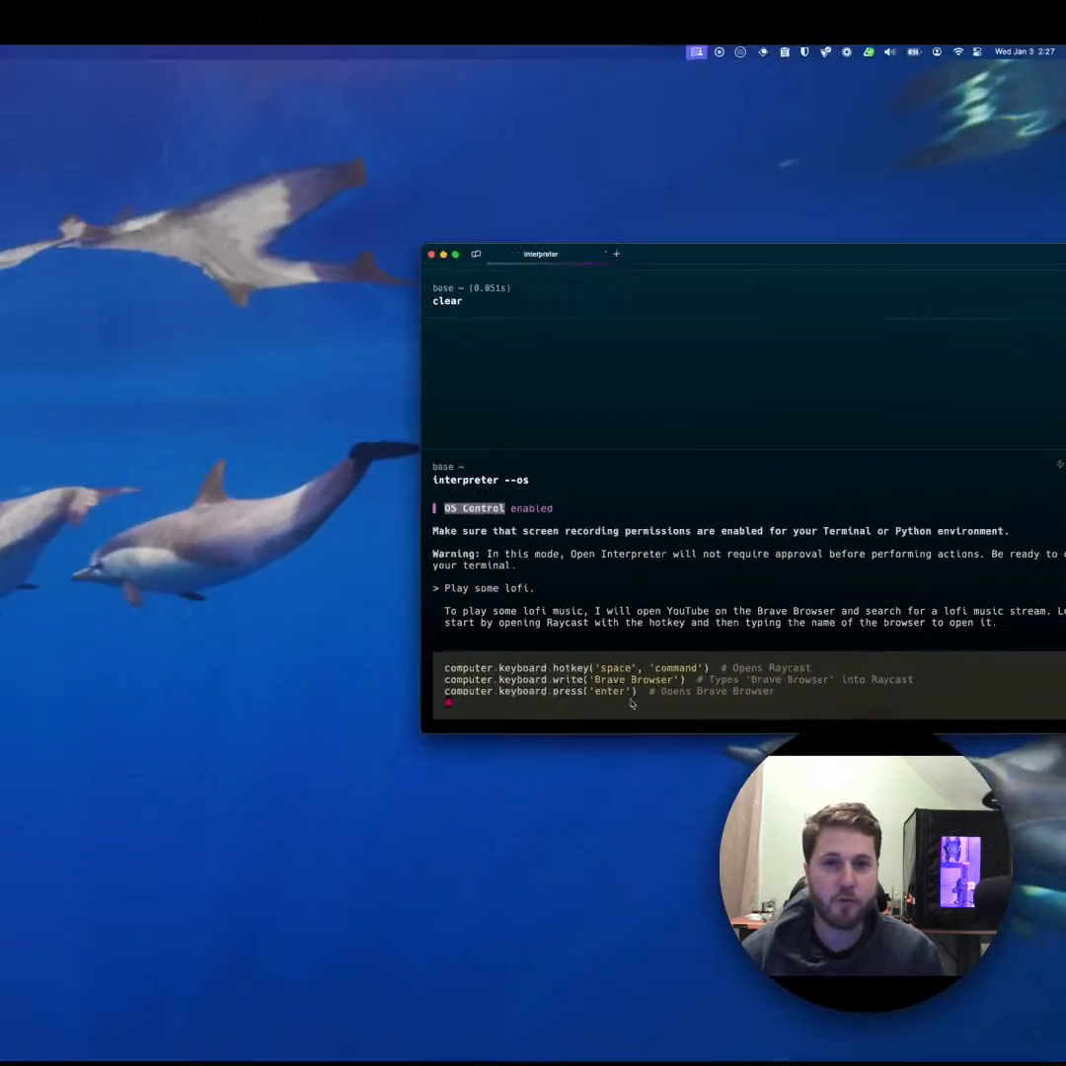
# Step: Submit the request "Play some lofi." so Open Interpreter opens Brave to YouTube lofi results
pyautogui.press('enter')
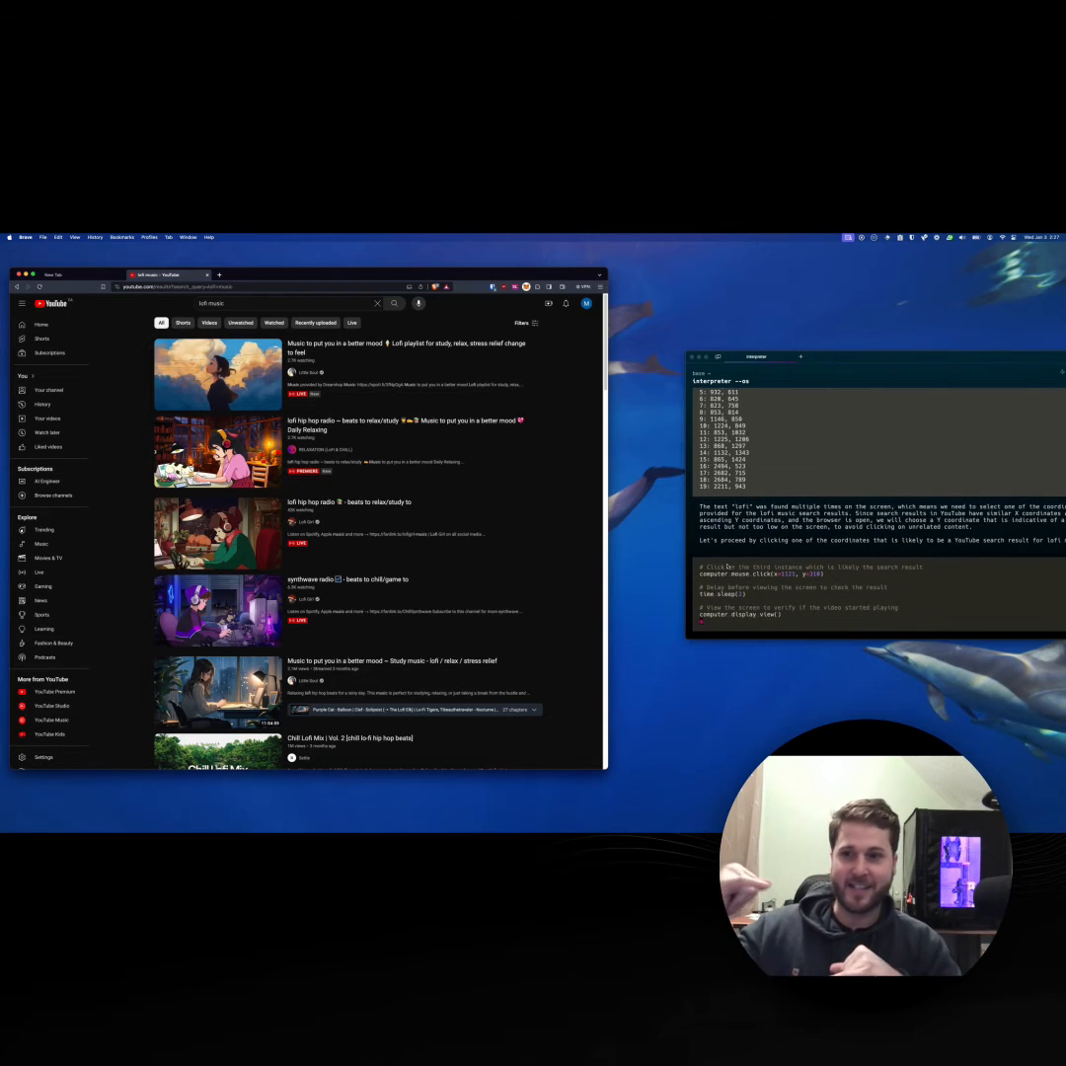
# Step: Have the top lofi live stream result opened so it starts playing on YouTube
pyautogui.click(217, 375)
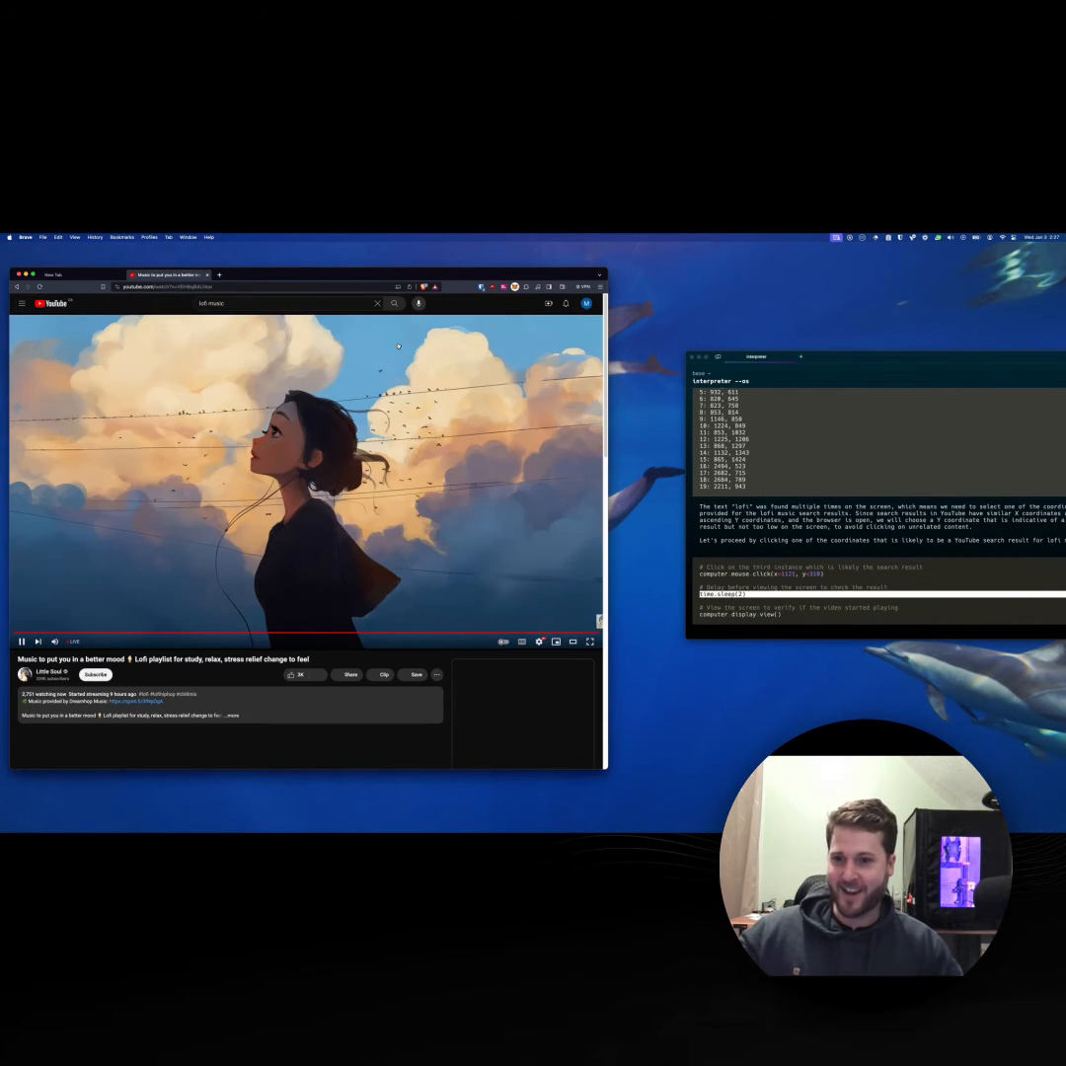